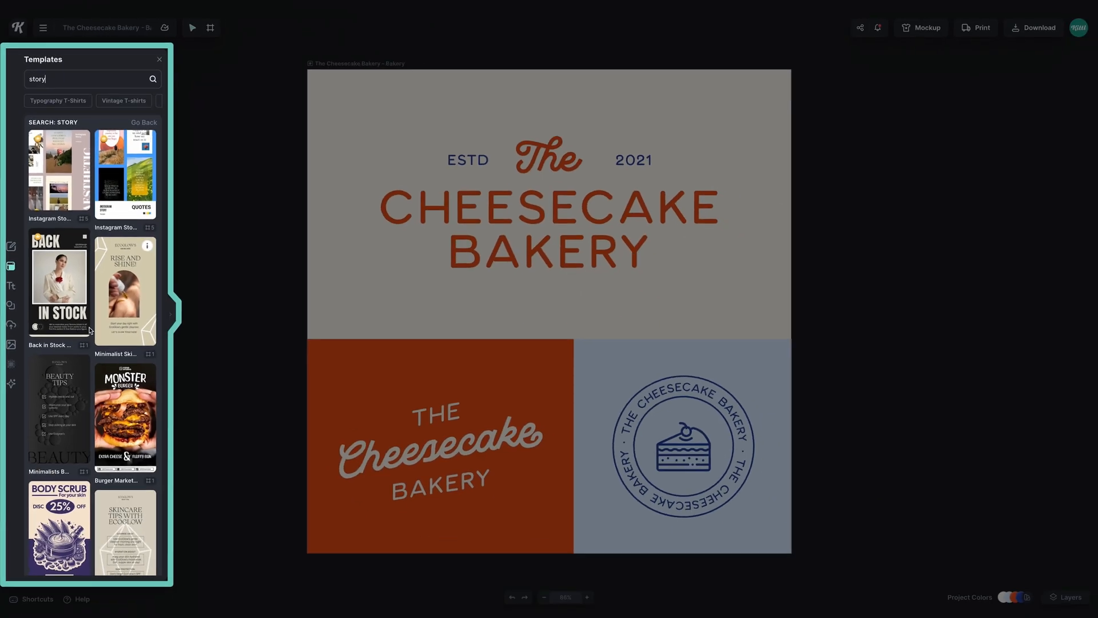
Add the Engagement quiz story template to the canvas beside the bakery board.
scroll("down", 3)
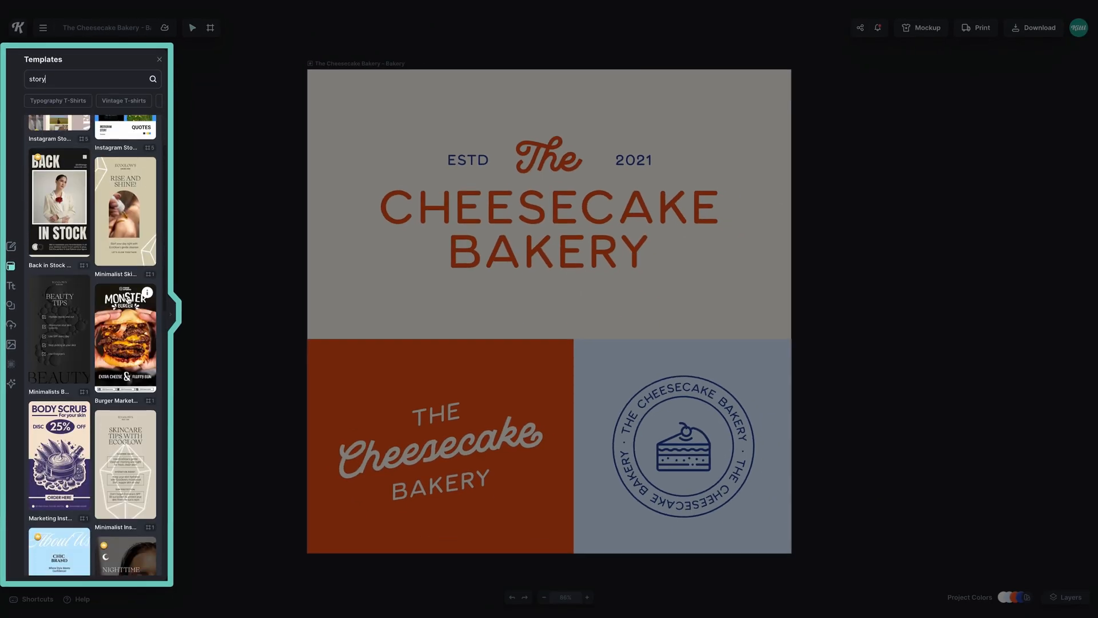
scroll("down", 3)
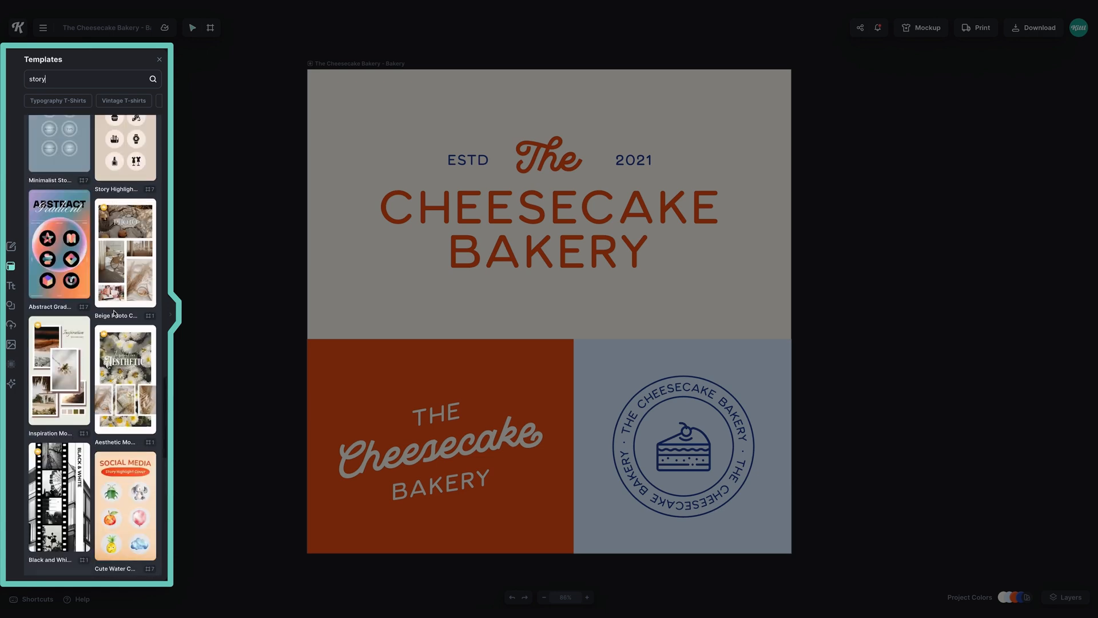
scroll("down", 3)
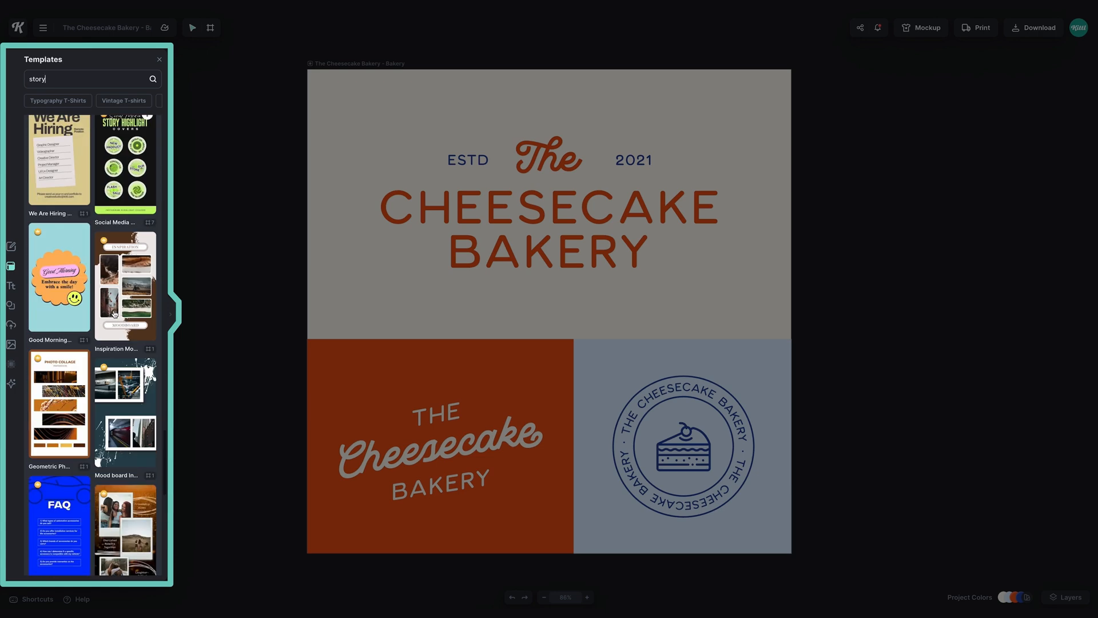
scroll("down", 3)
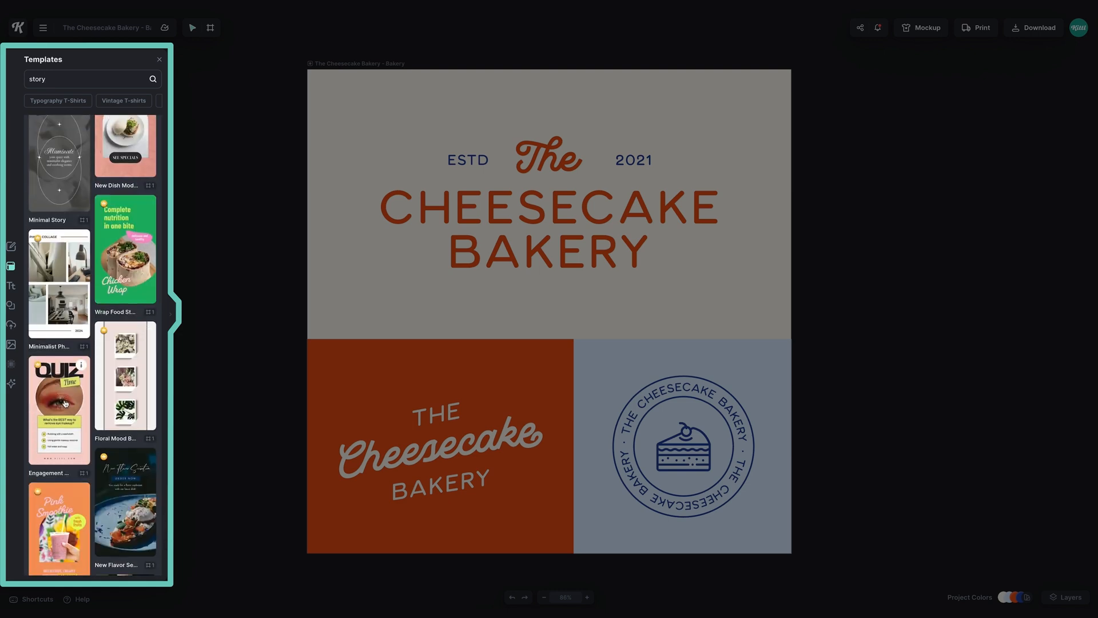
left_click(60, 403)
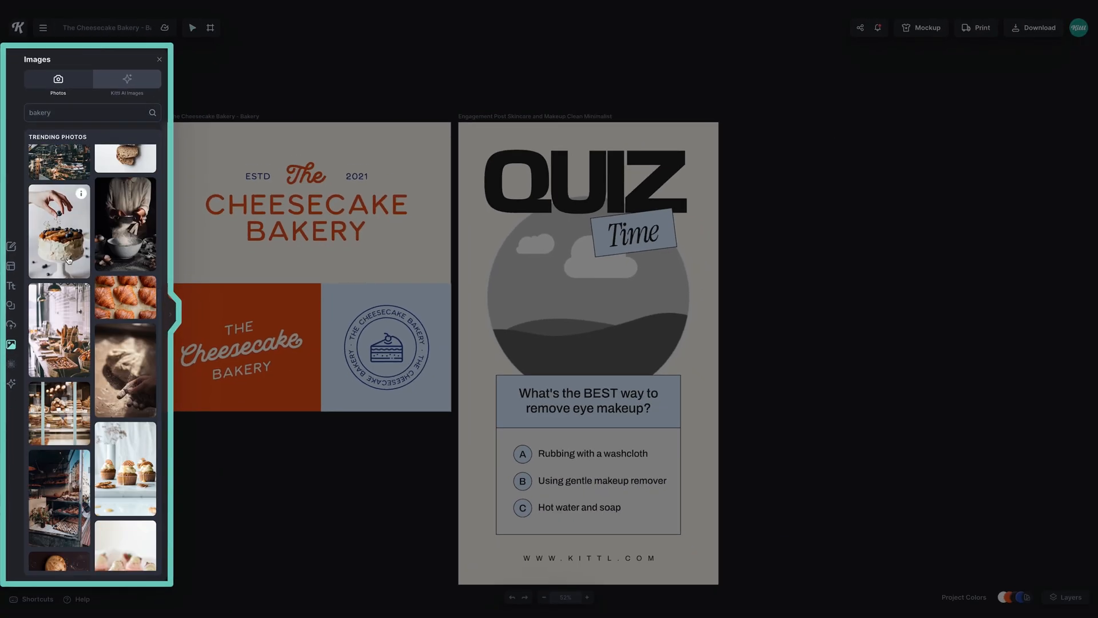
scroll("down", 3)
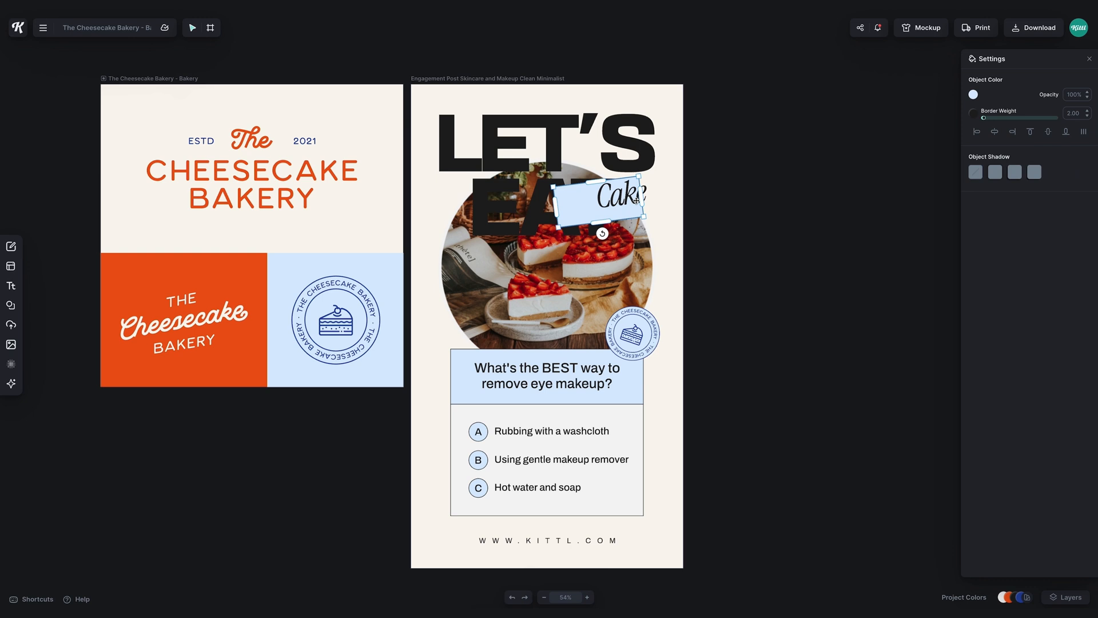
Move the Cake label beside the photo and curve the LET'S EAT headline into an arch.
left_click_drag(601, 198, 619, 233)
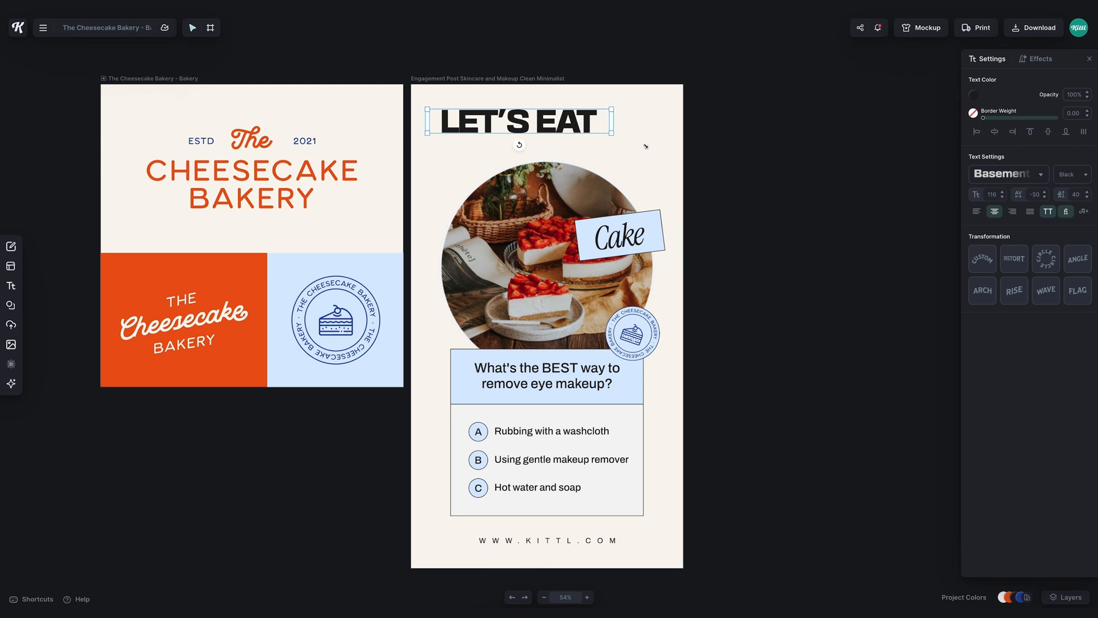
left_click(1046, 259)
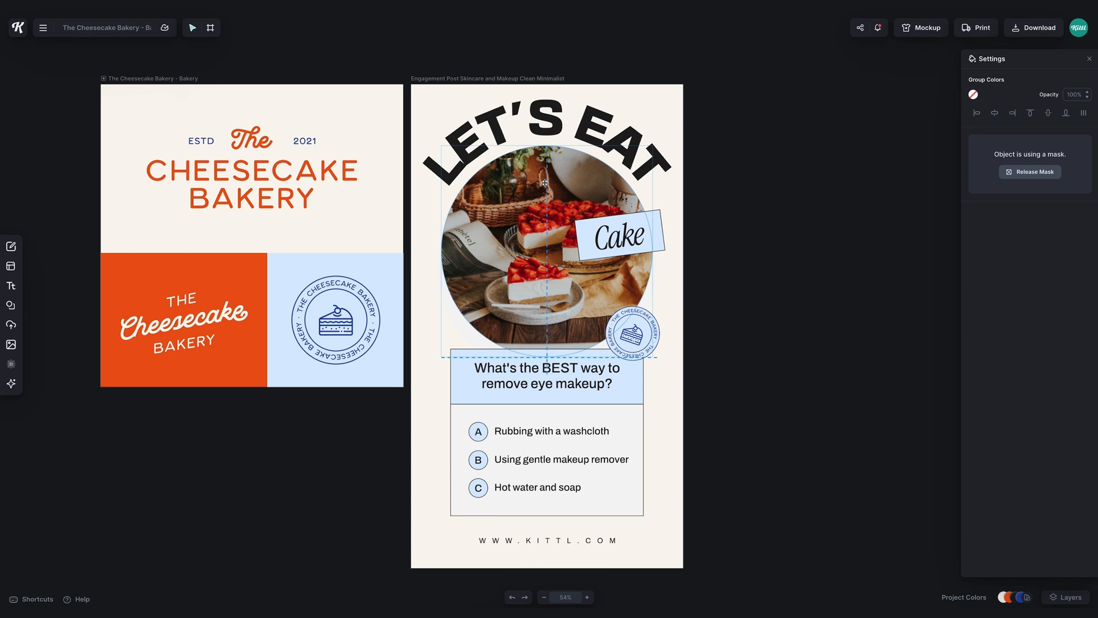
left_click_drag(618, 235, 610, 204)
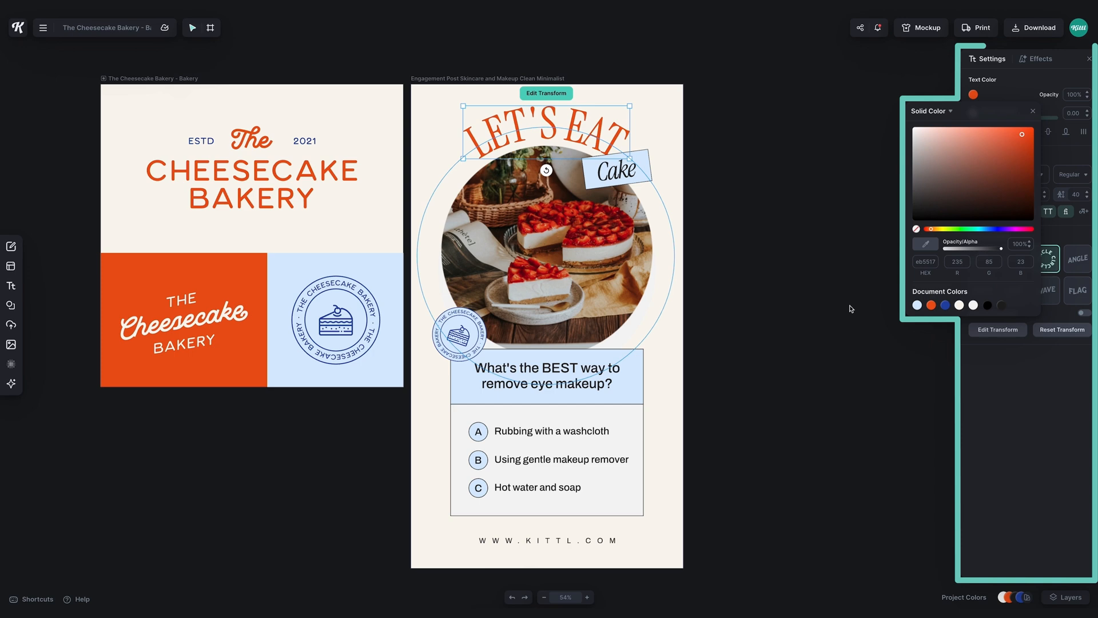
Colour the headline black and select the question heading for editing.
left_click(579, 527)
type("WWW.THECHEESECAKEBAKERY.COM")
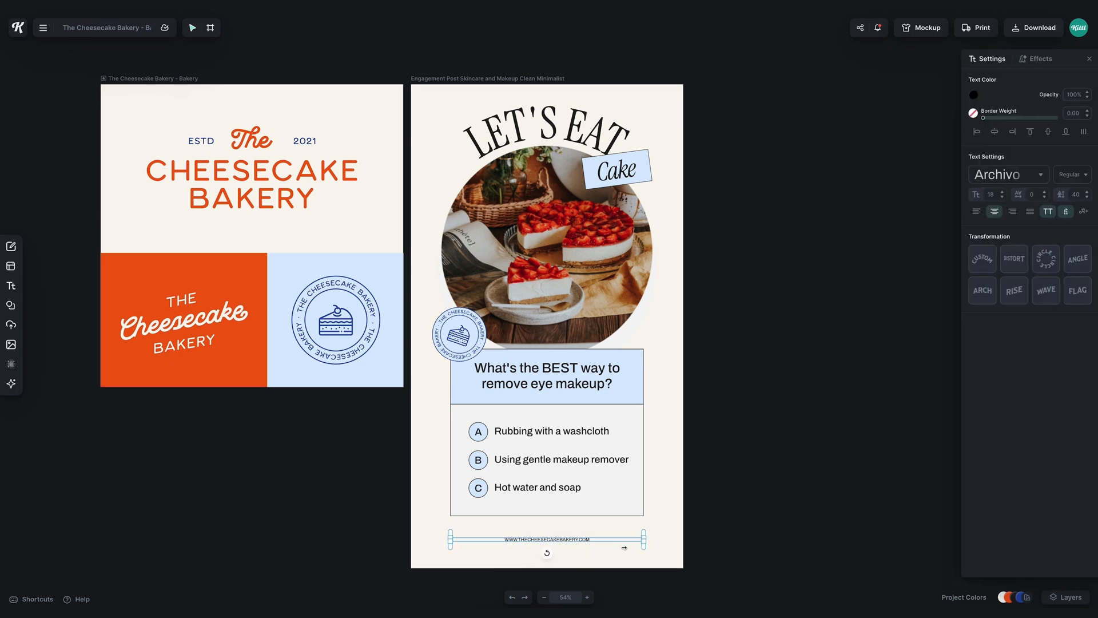
left_click(547, 375)
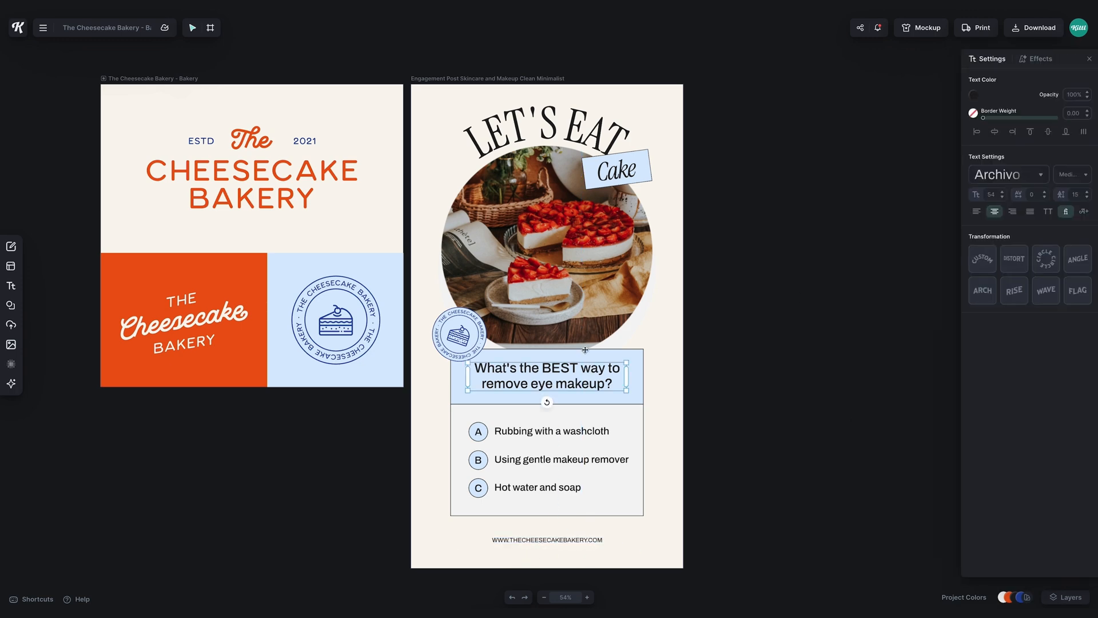
left_click(10, 344)
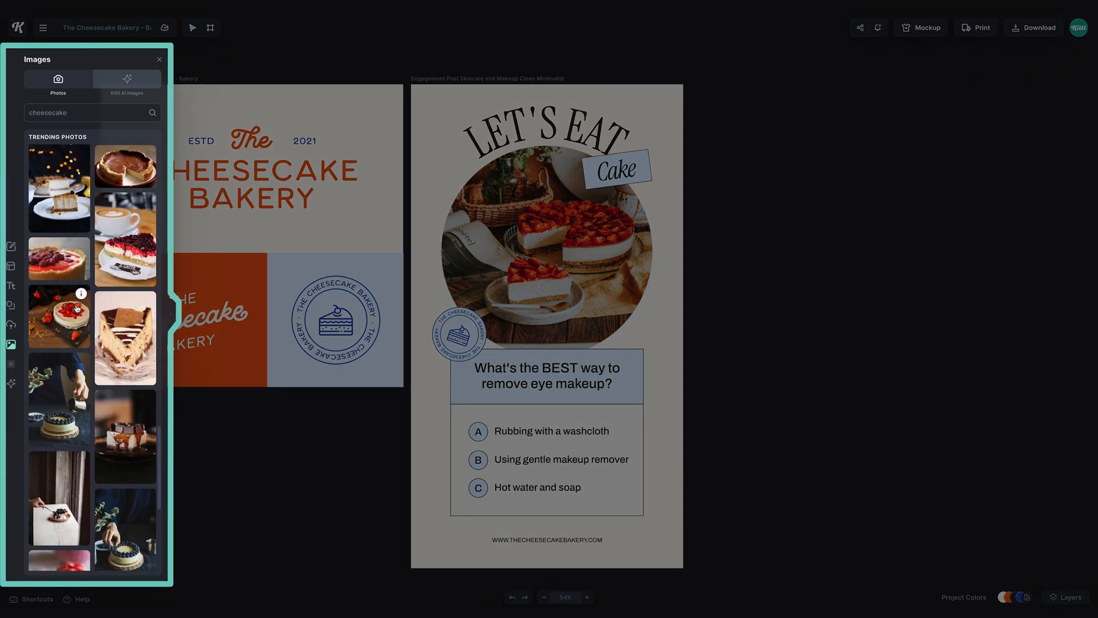
Browse the cheesecake stock photos in the Images library.
scroll("down", 3)
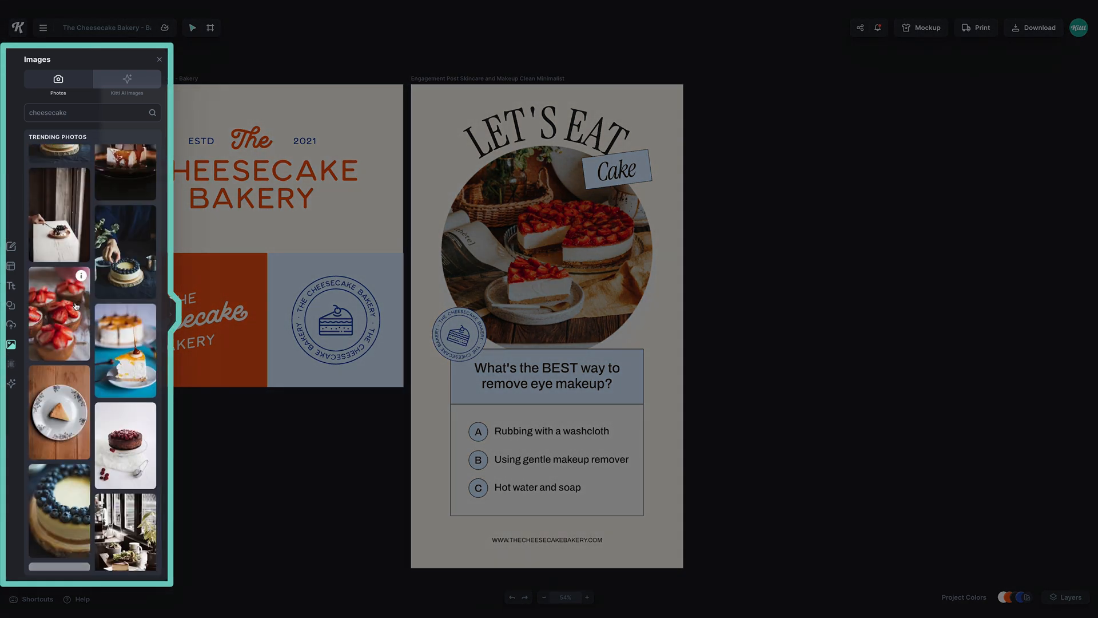
scroll("down", 3)
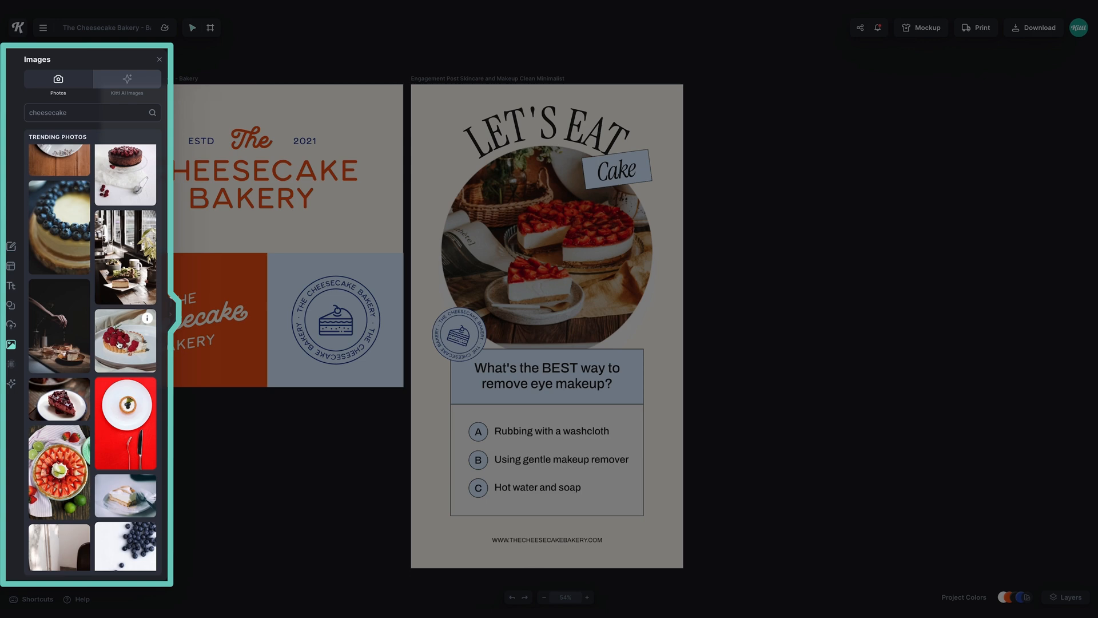
scroll("down", 3)
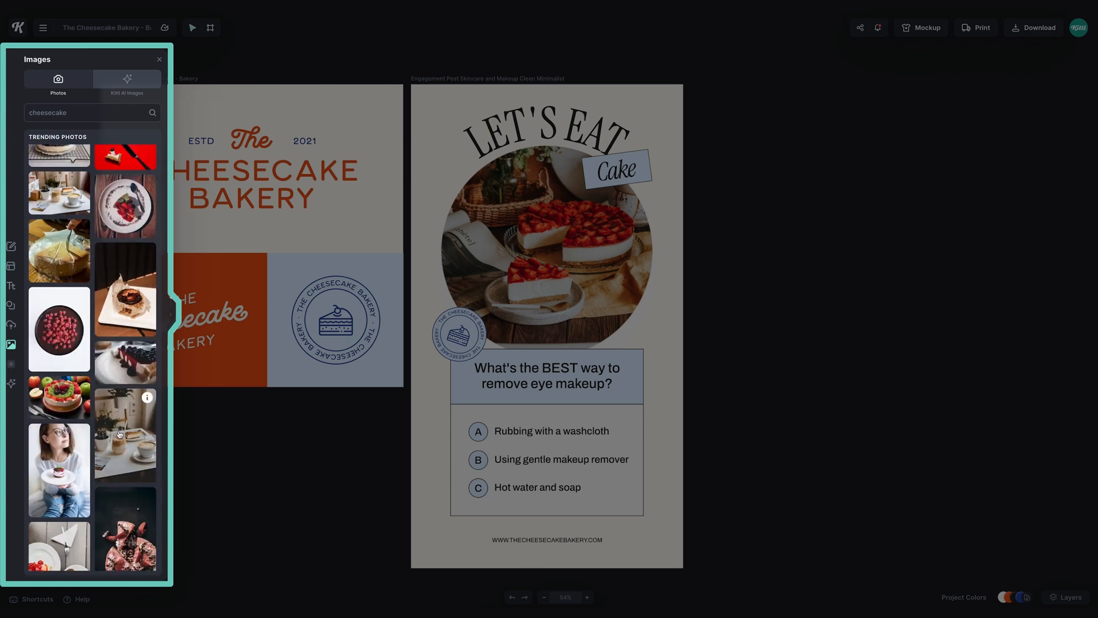
scroll("down", 3)
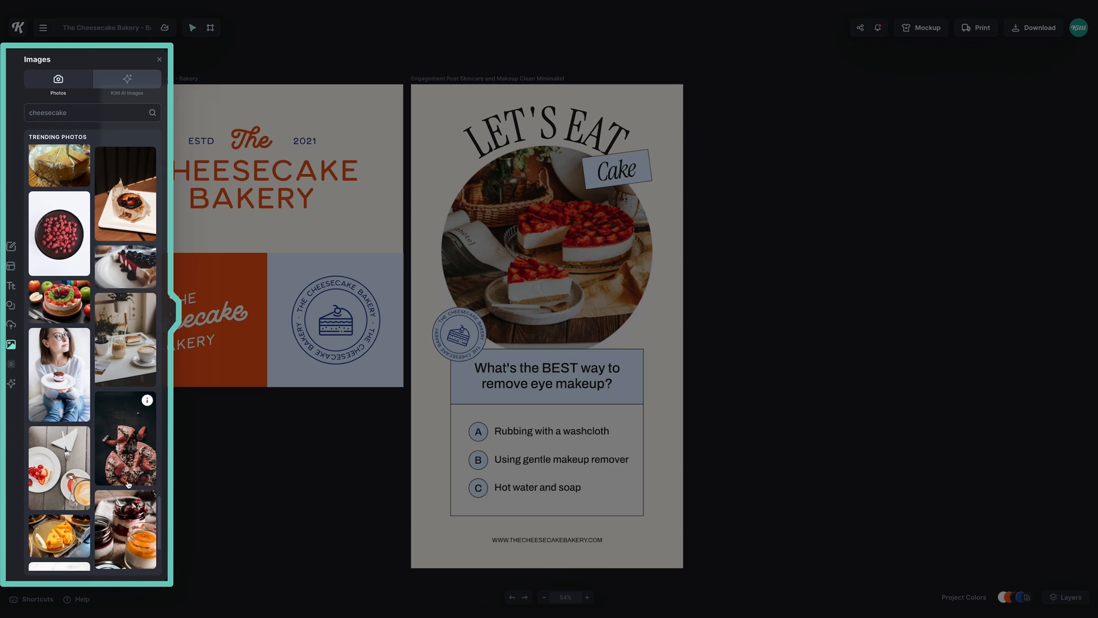
scroll("down", 3)
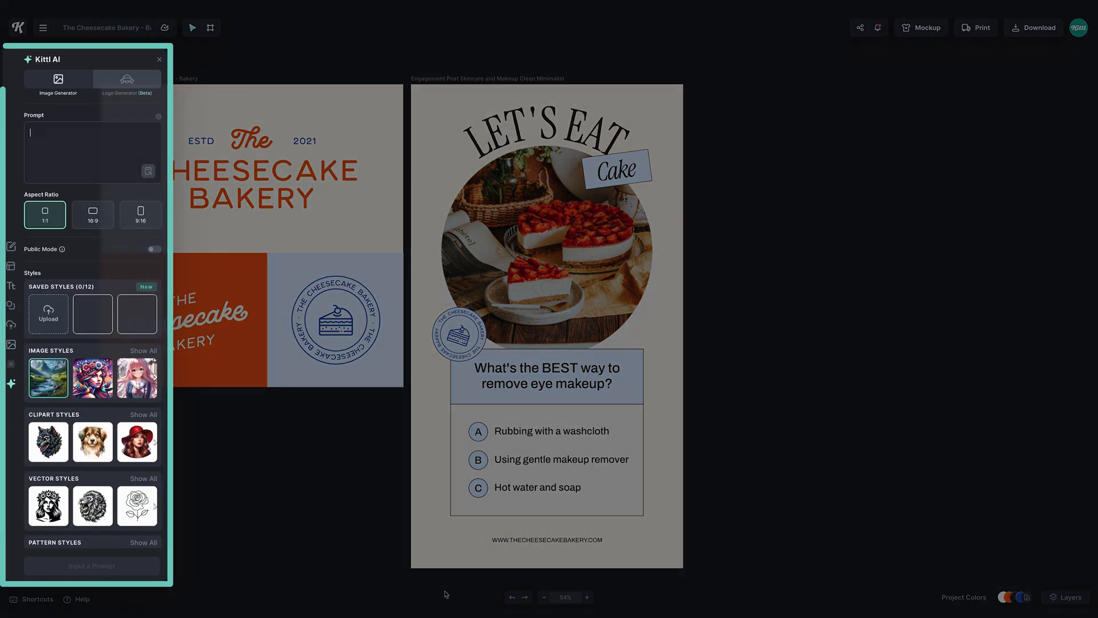
Enter 'strawberry' as the Kittl AI image prompt.
type("strawberry")
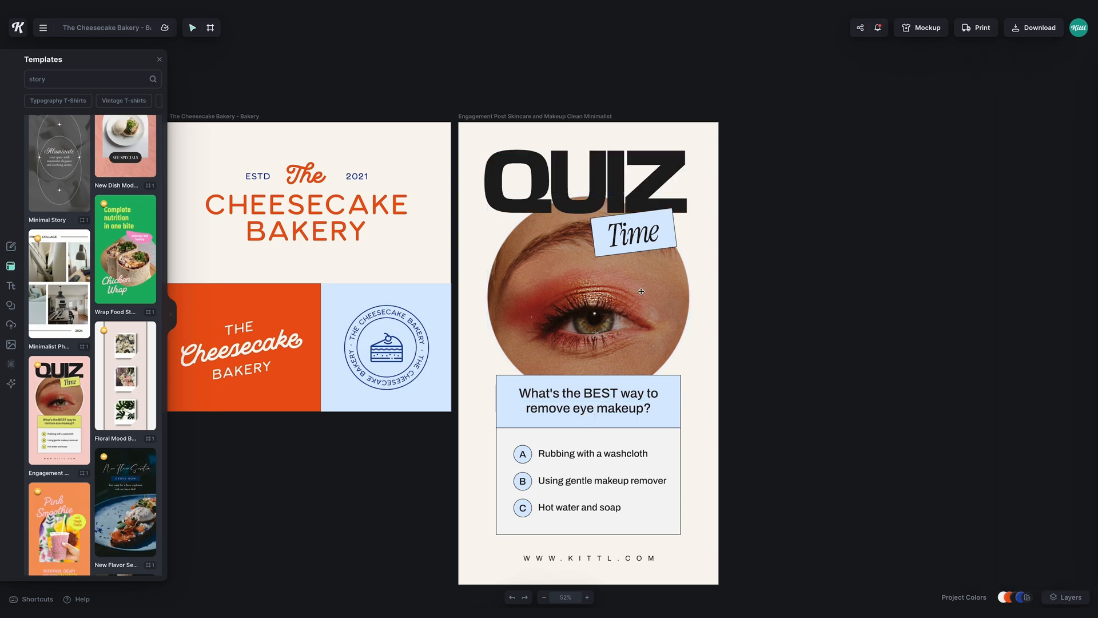
Take the eye photo out of the circle and browse the photo library for a cheesecake replacement.
left_click(588, 295)
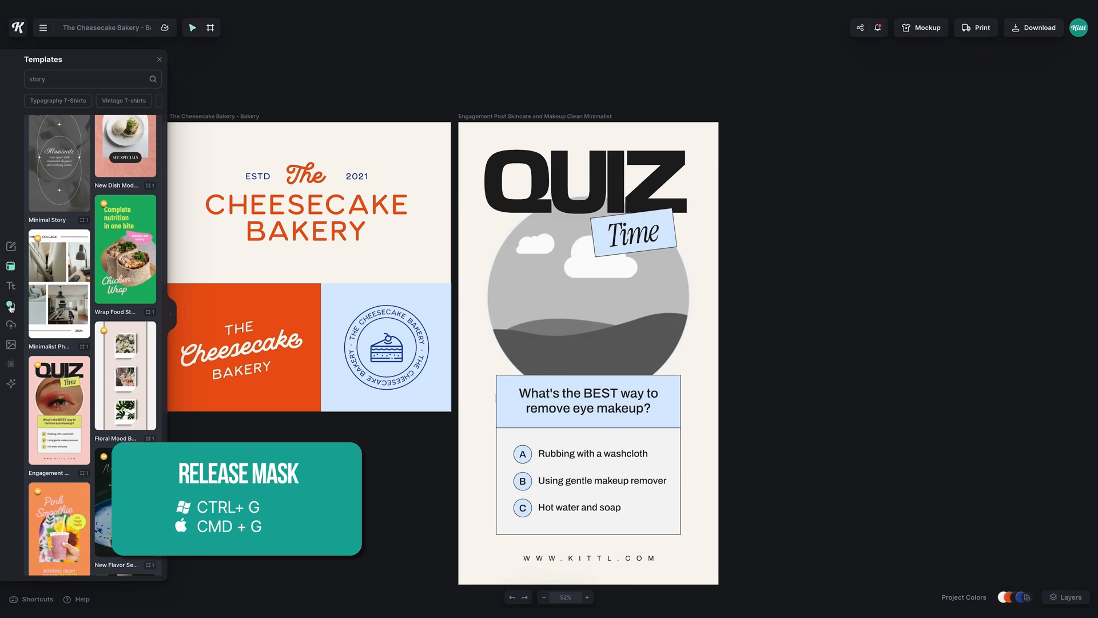
left_click(12, 344)
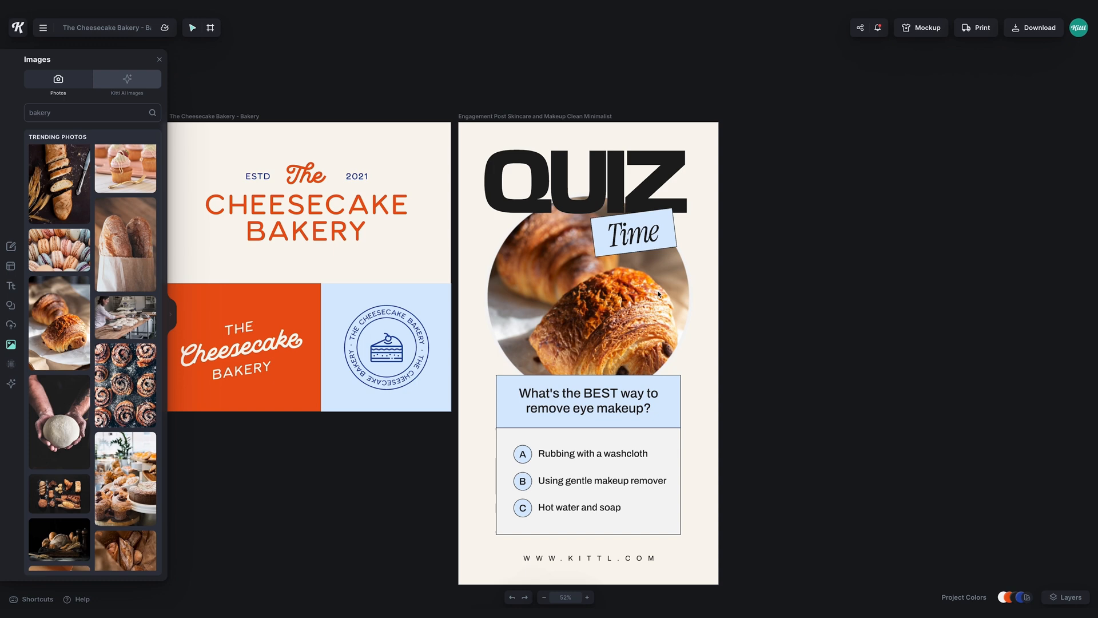
scroll("down", 3)
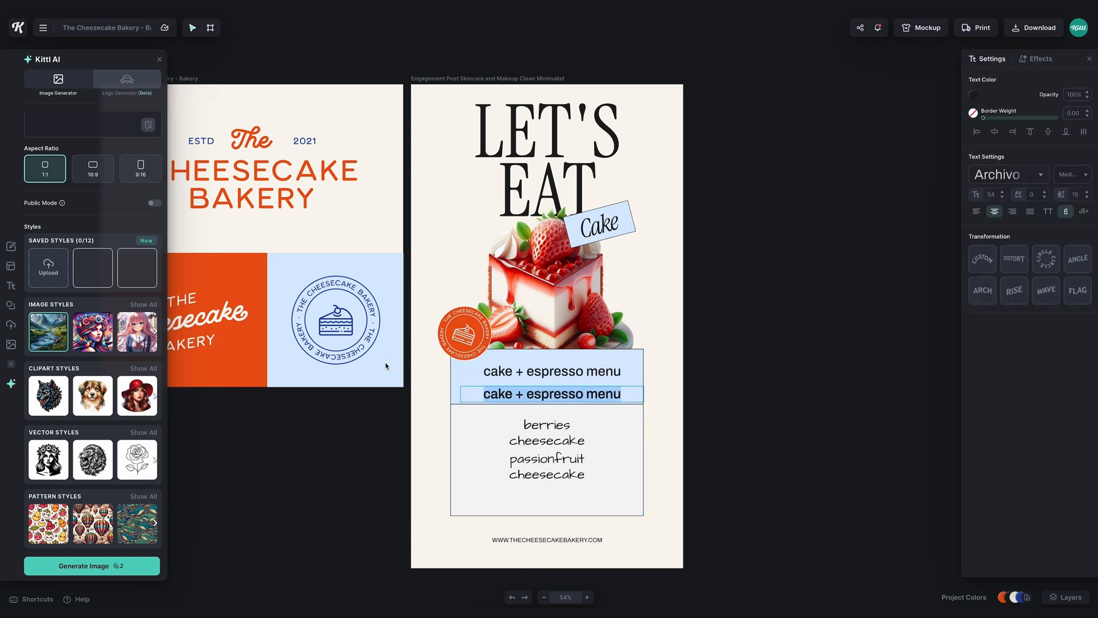
Add an $8 price badge and end the menu's flavour list with '- new york style'.
type("$8")
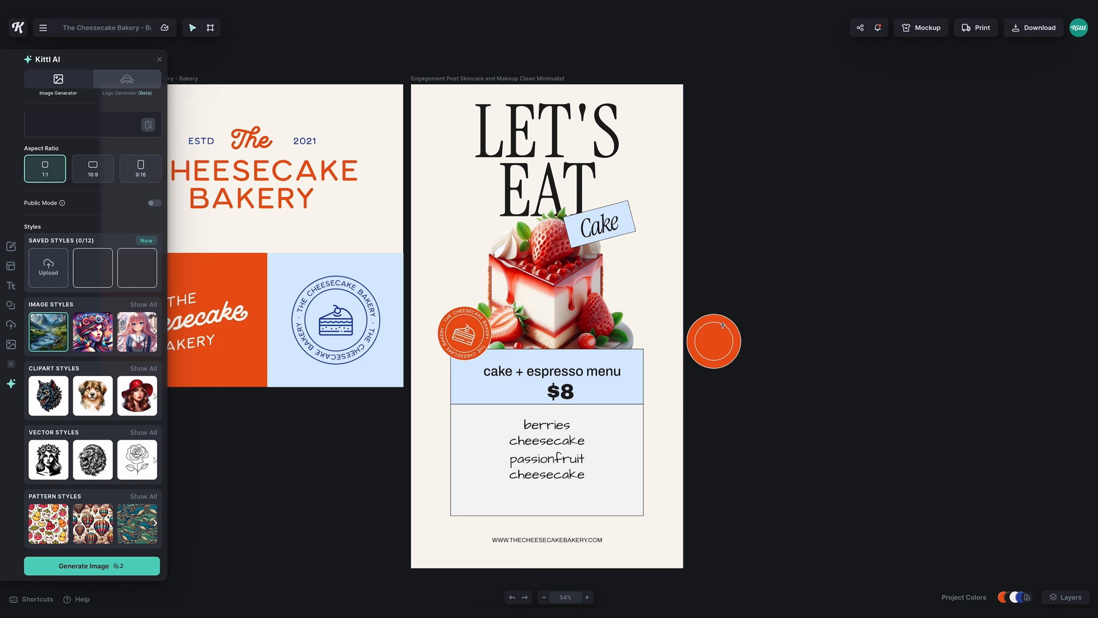
left_click_drag(714, 342, 633, 412)
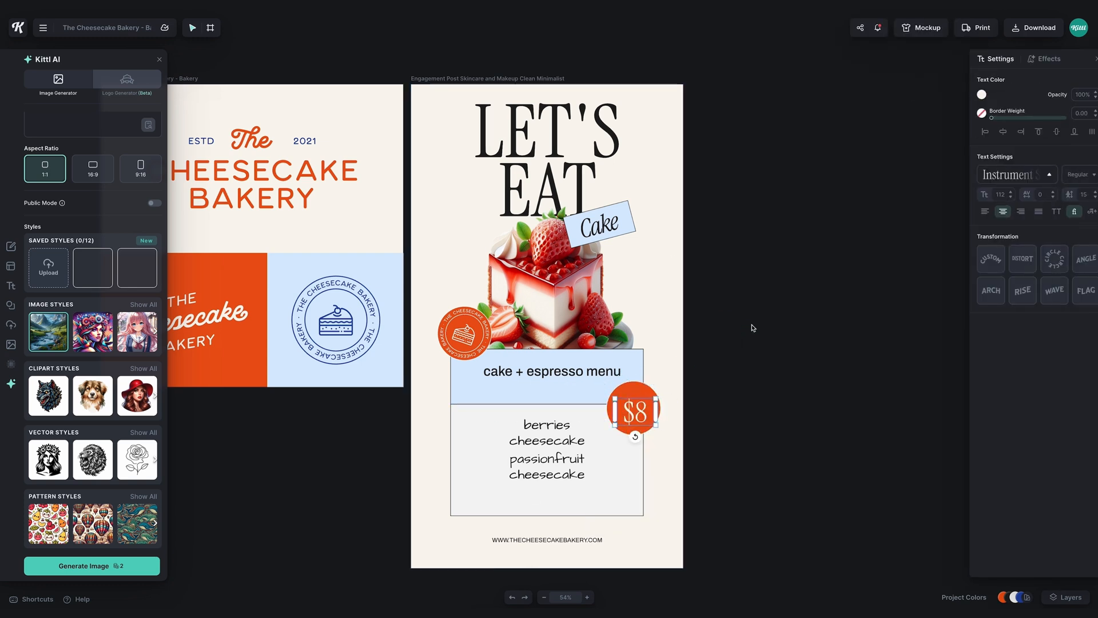
left_click(552, 370)
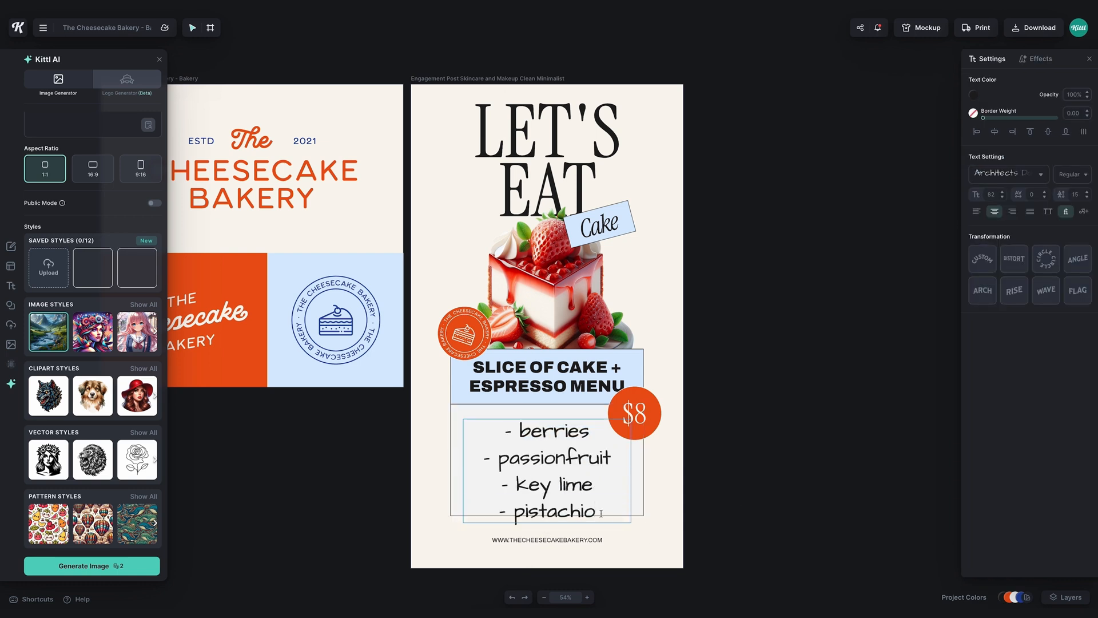
type("- new york style")
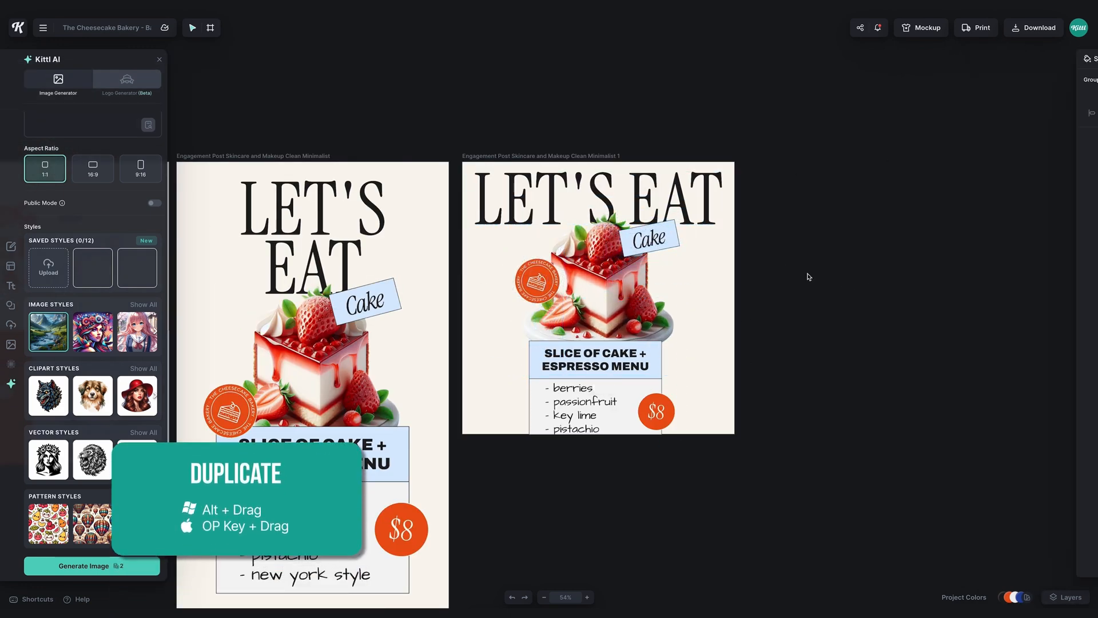
Start the passionfruit cheesecake slice prompt in the AI image generator.
left_click(618, 359)
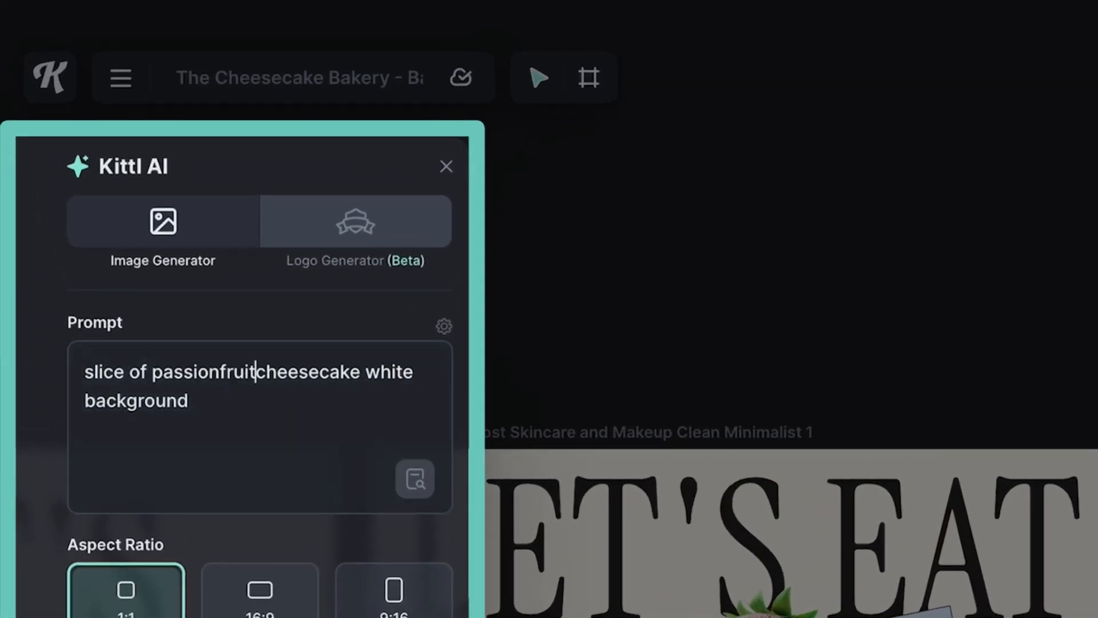
Generate the cheesecake images, place one on The Classic post and move the stamp badge off it.
left_click(414, 479)
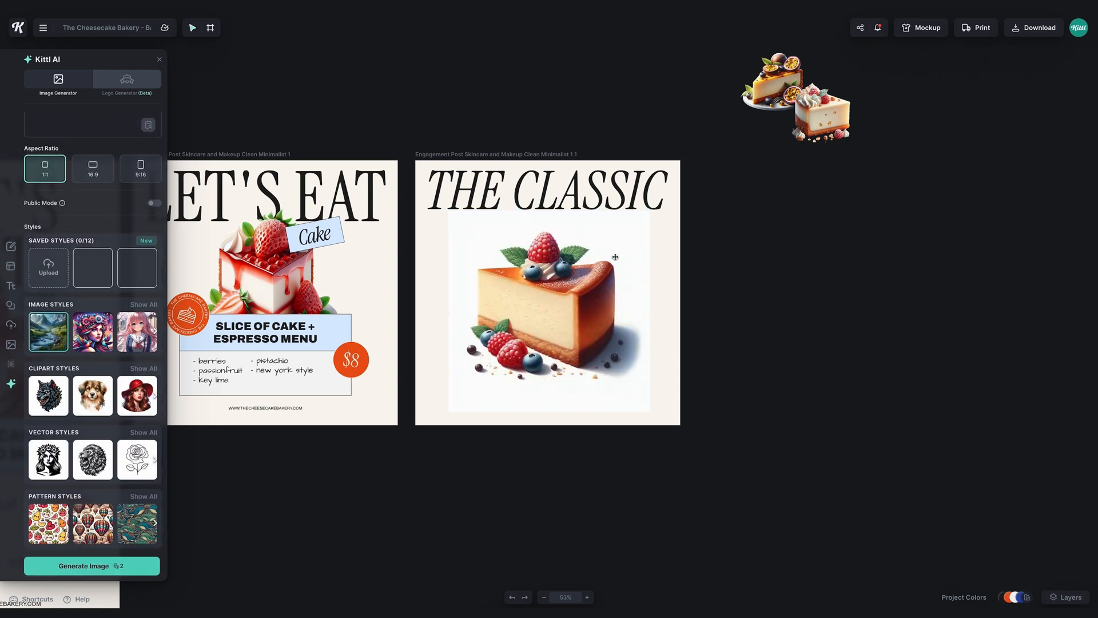
left_click(547, 311)
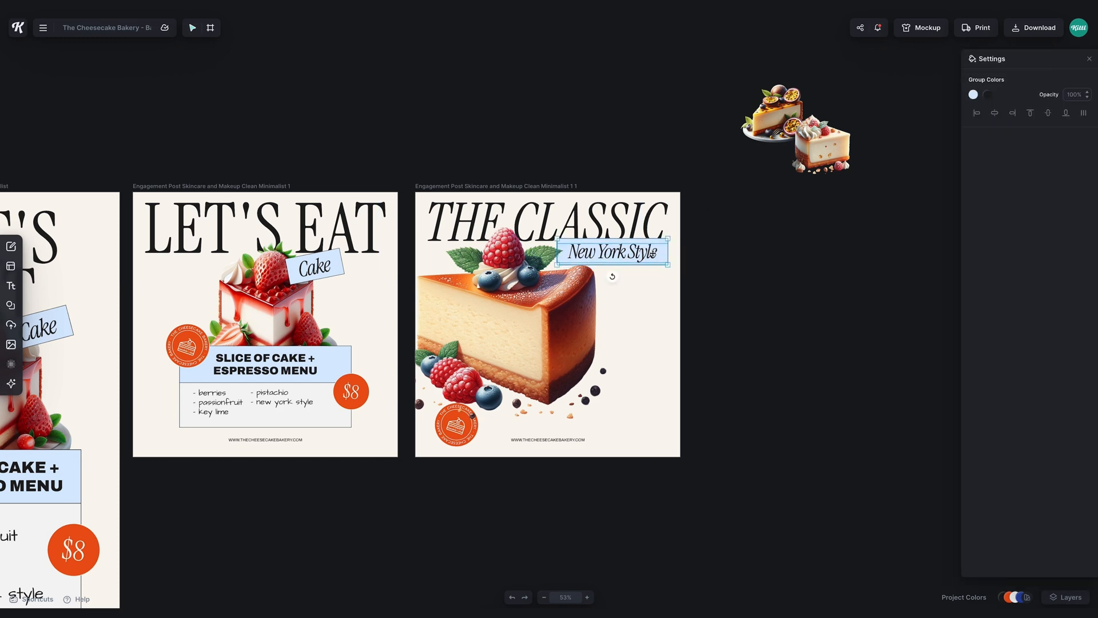
left_click(757, 298)
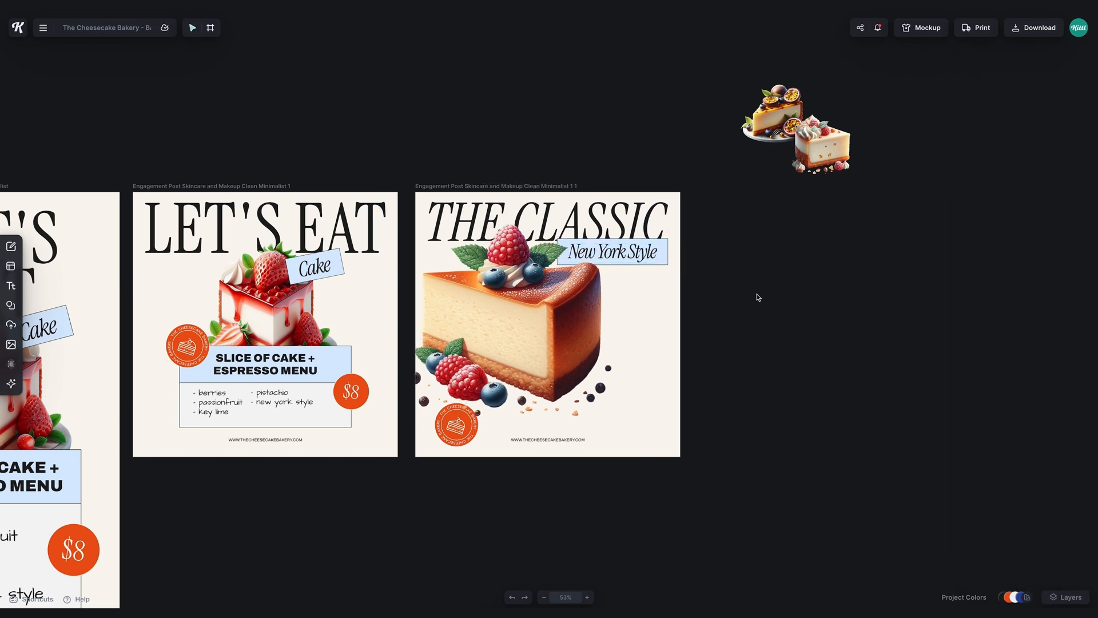
right_click(457, 425)
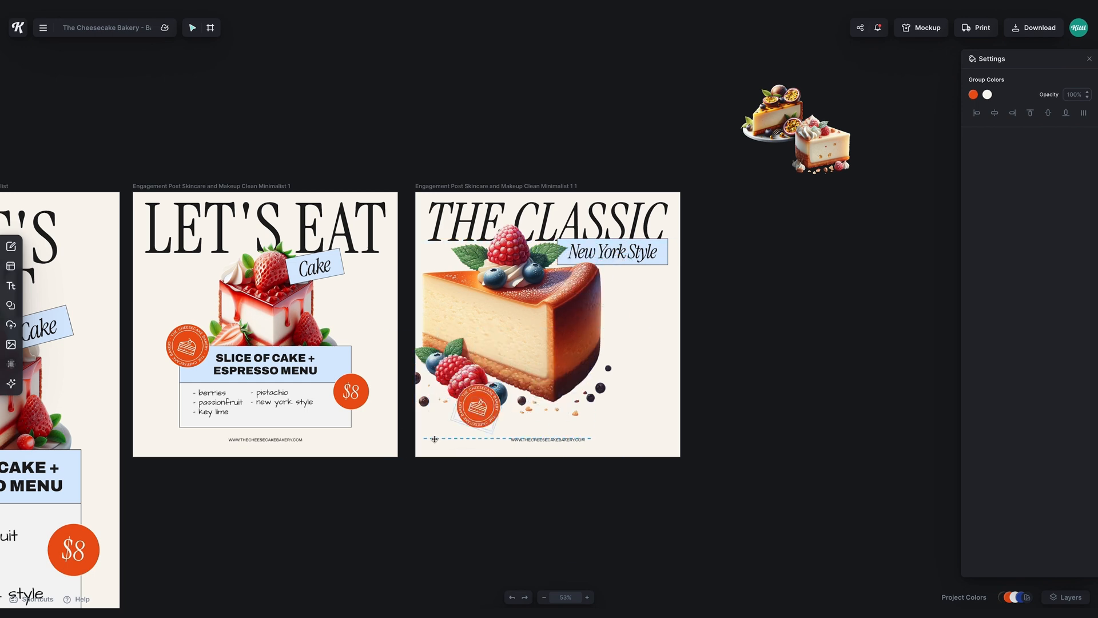
left_click(547, 316)
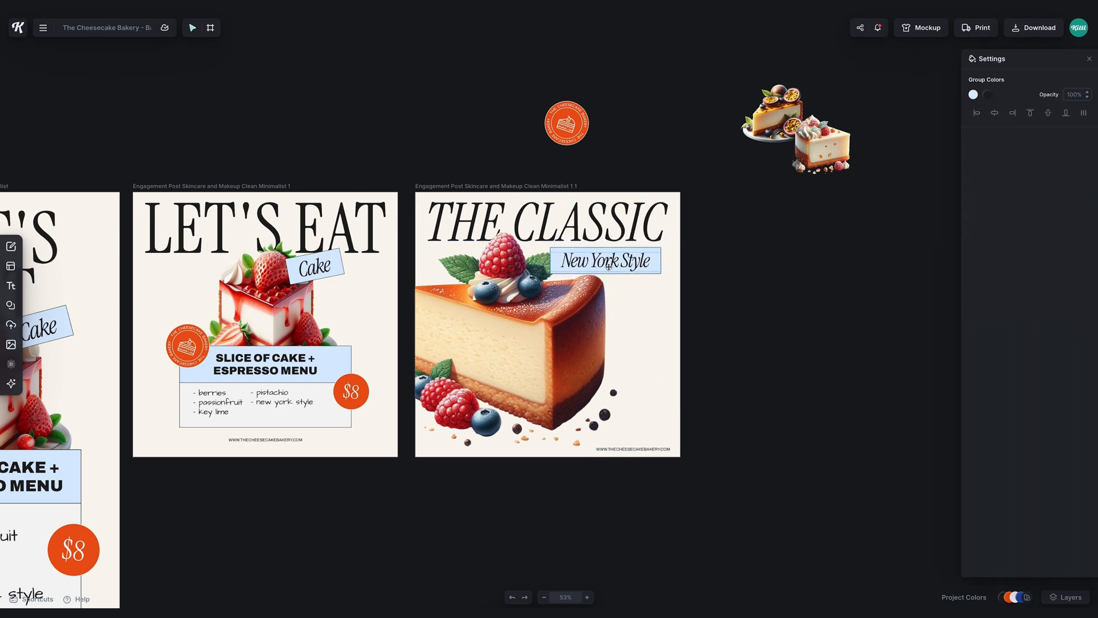
Add a small berries-topping note beside the New York Style label.
left_click(604, 260)
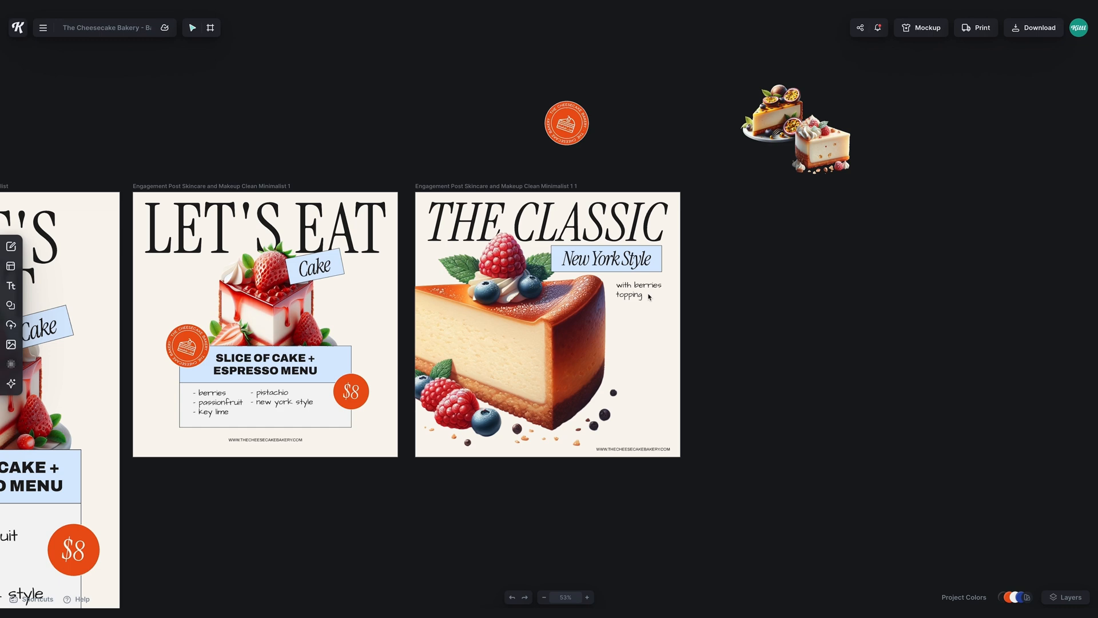
left_click(795, 129)
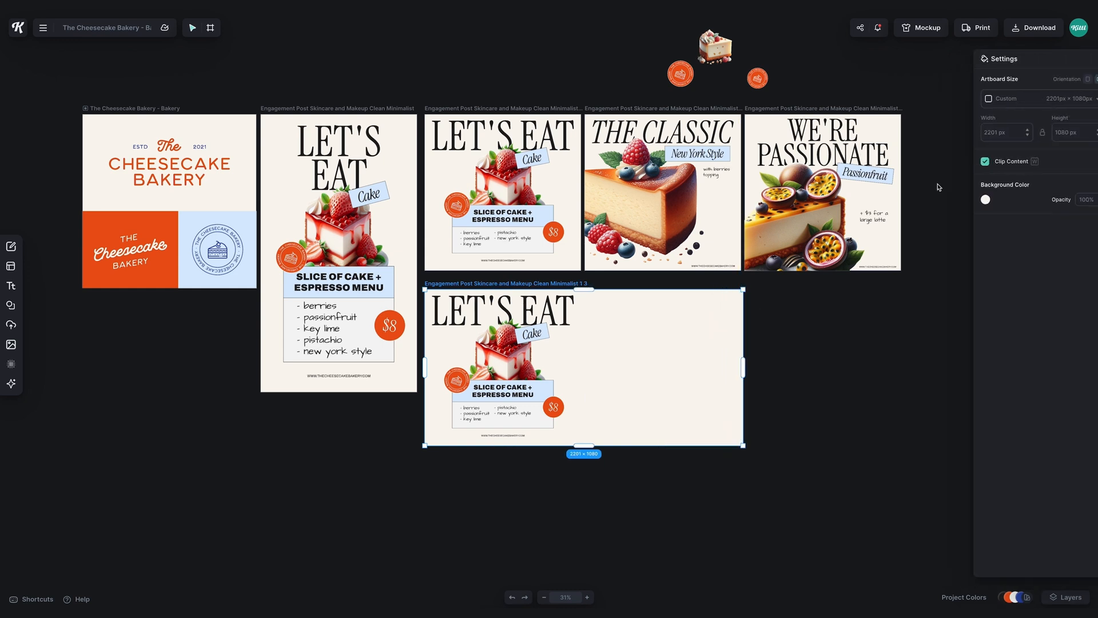
Give the banner a light blue background and keep only its LET'S EAT headline.
left_click(985, 199)
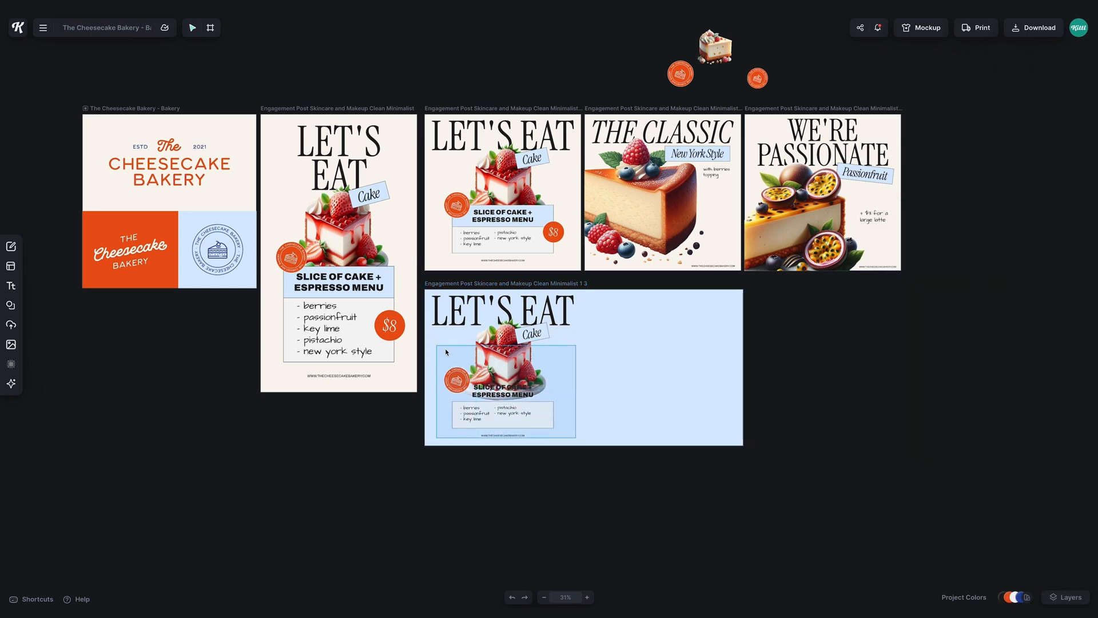
left_click(503, 367)
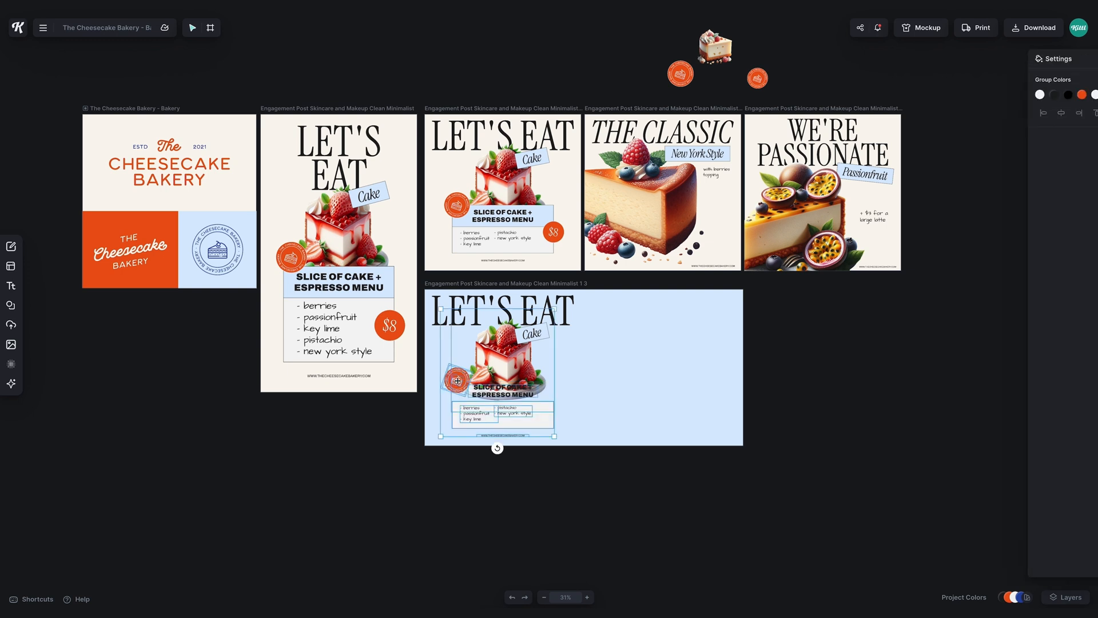
left_click(500, 312)
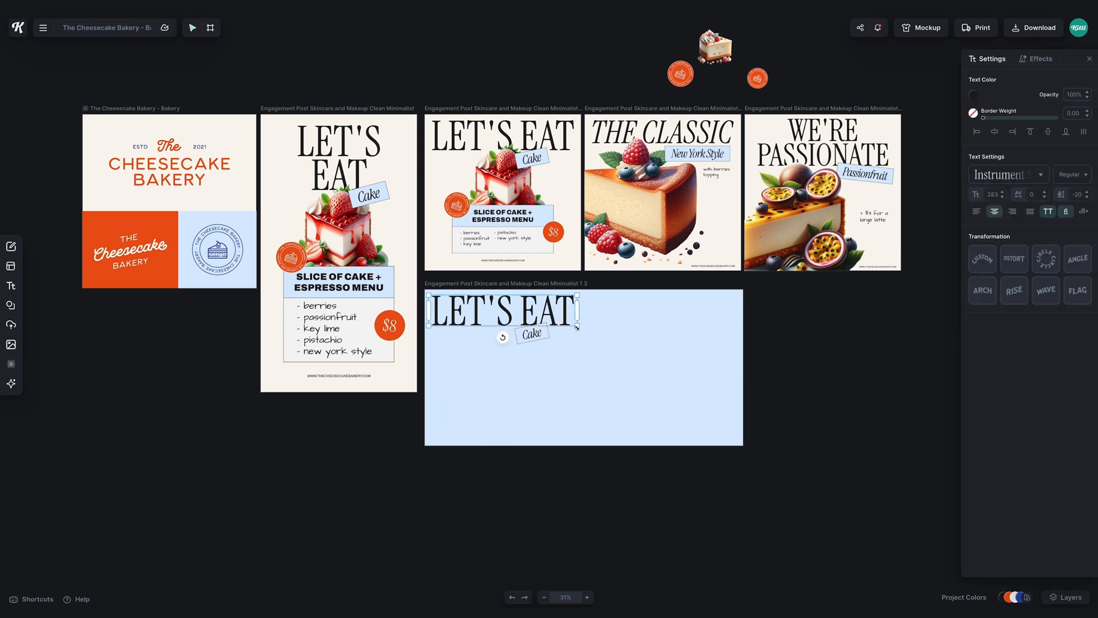
Move the Cake tag below the headline, retype it as CHEESECAKE ALL DAY and place the bakery logo.
left_click_drag(532, 333, 690, 324)
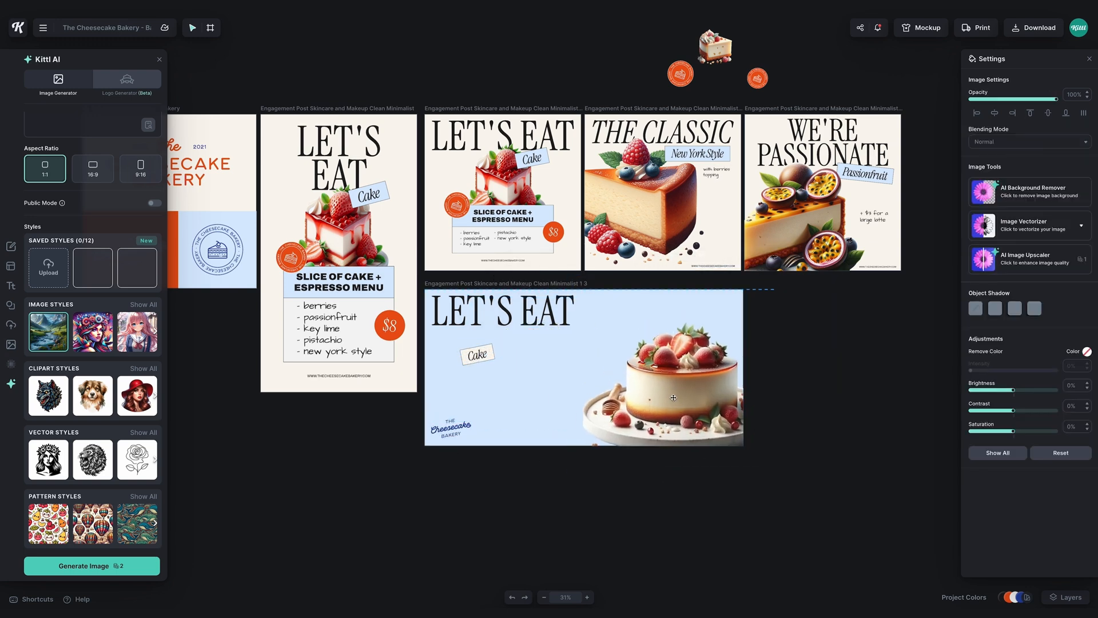
left_click(972, 199)
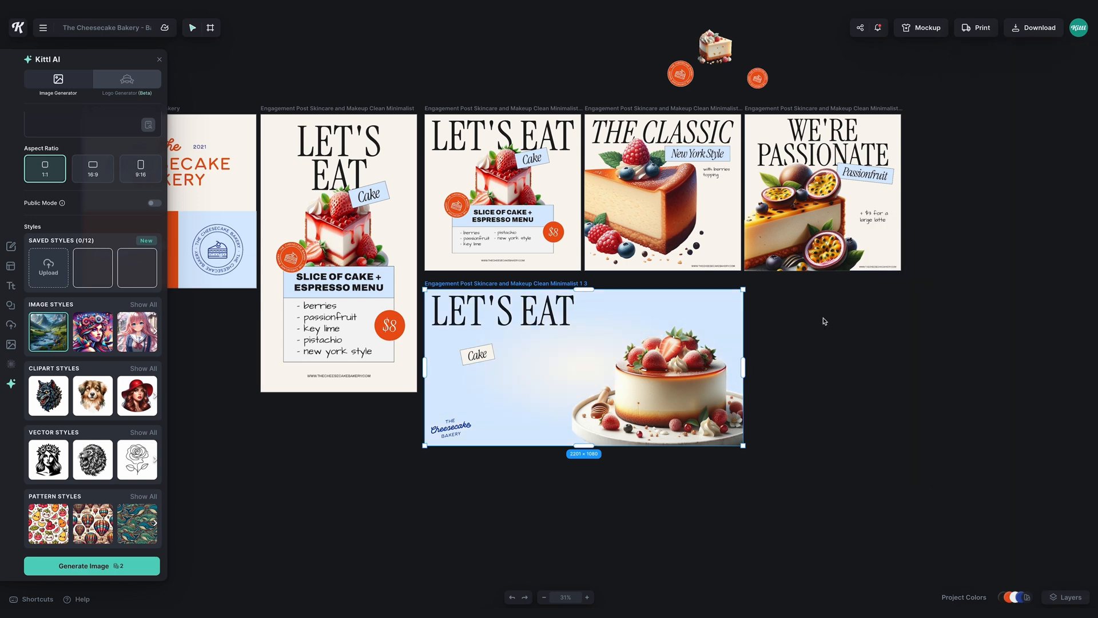
type("CHEESECAKE")
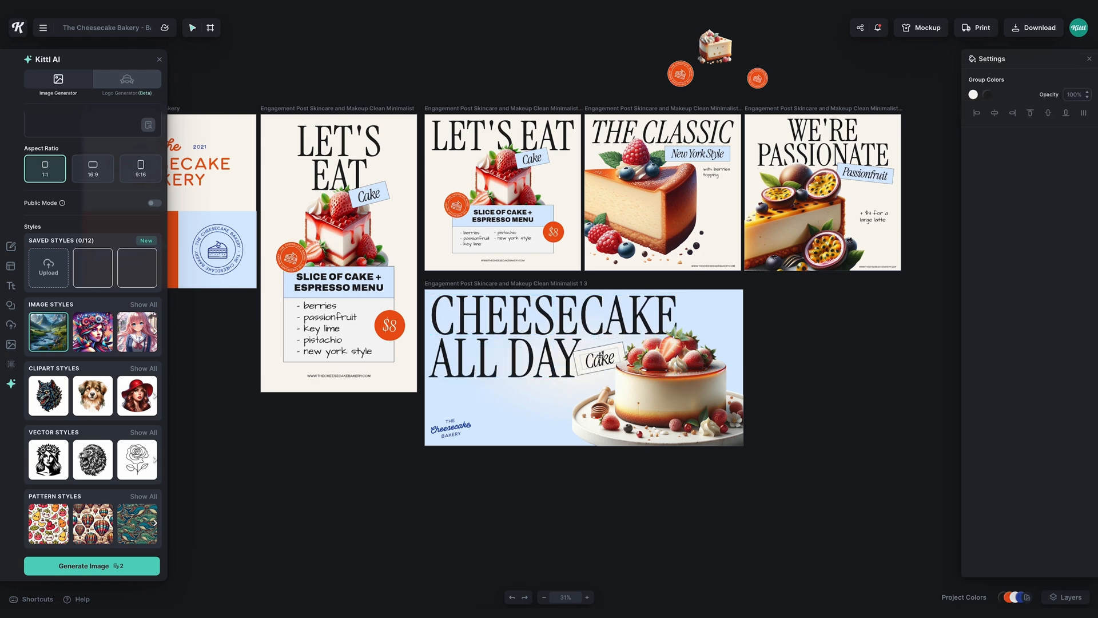
left_click(451, 426)
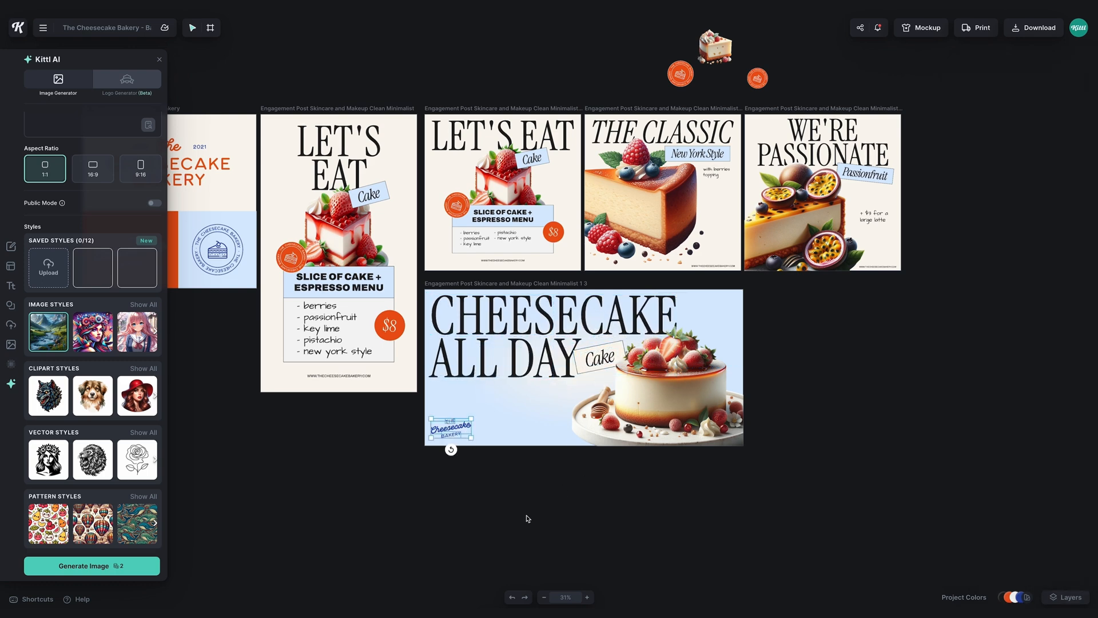
left_click(547, 316)
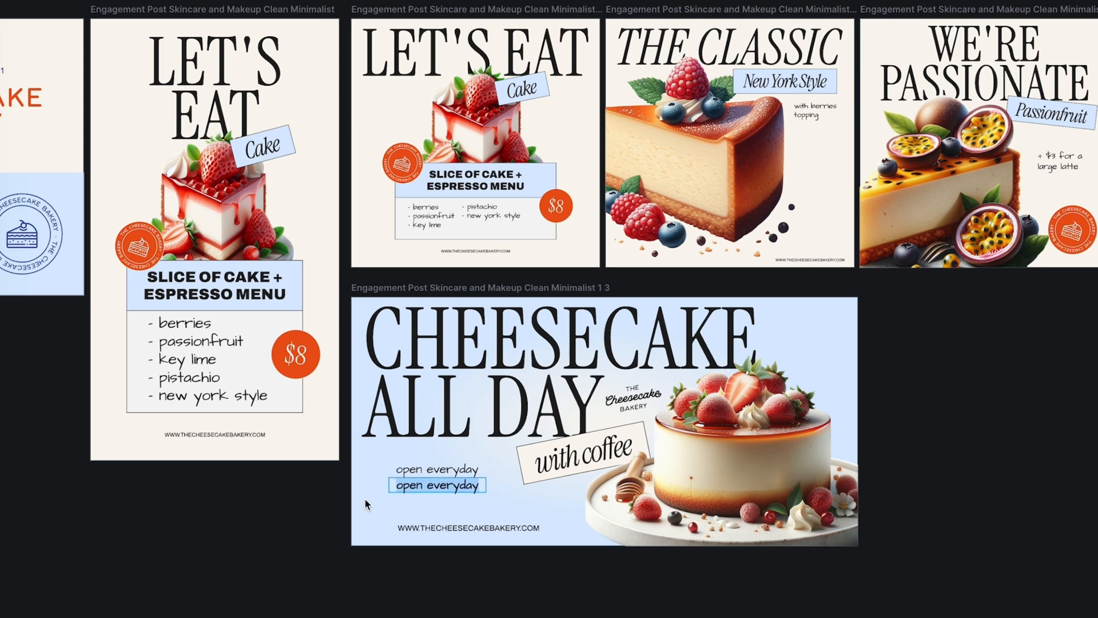
Write the opening hours '9am - 5pm' under the 'open everyday' line.
type("9am")
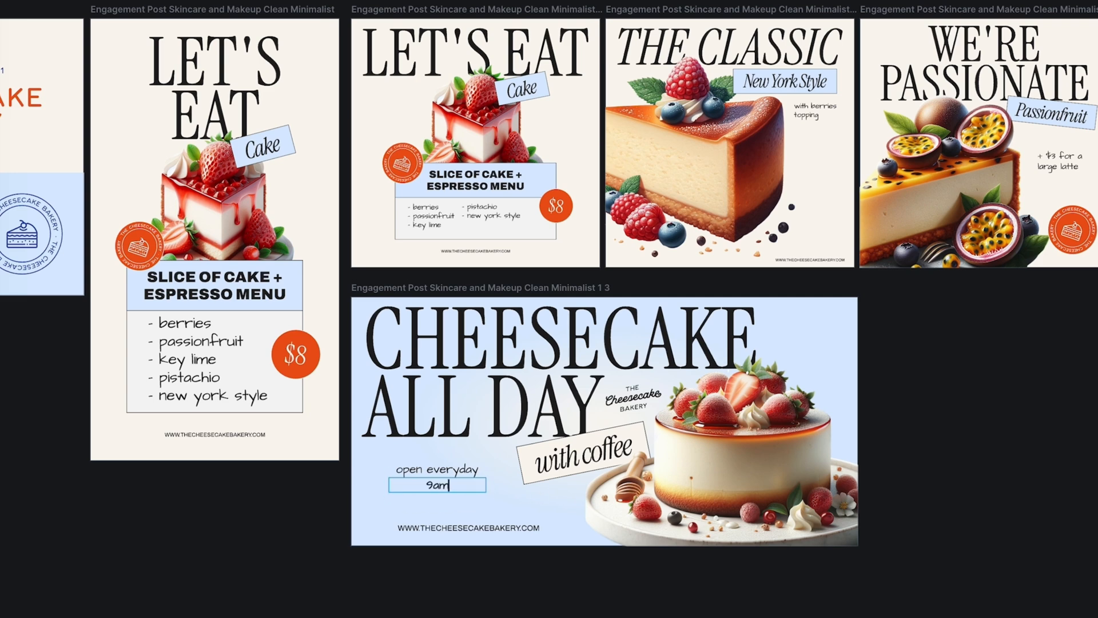
type("- 5pm")
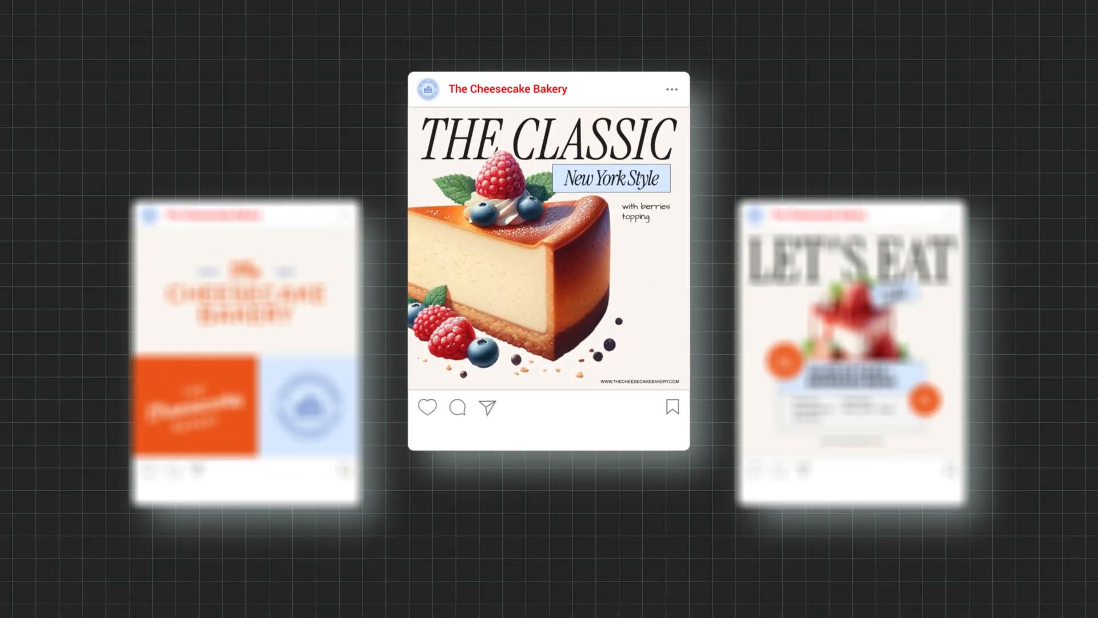
Like 'The Classic New York Style' post in the Instagram mockup preview.
left_click(427, 408)
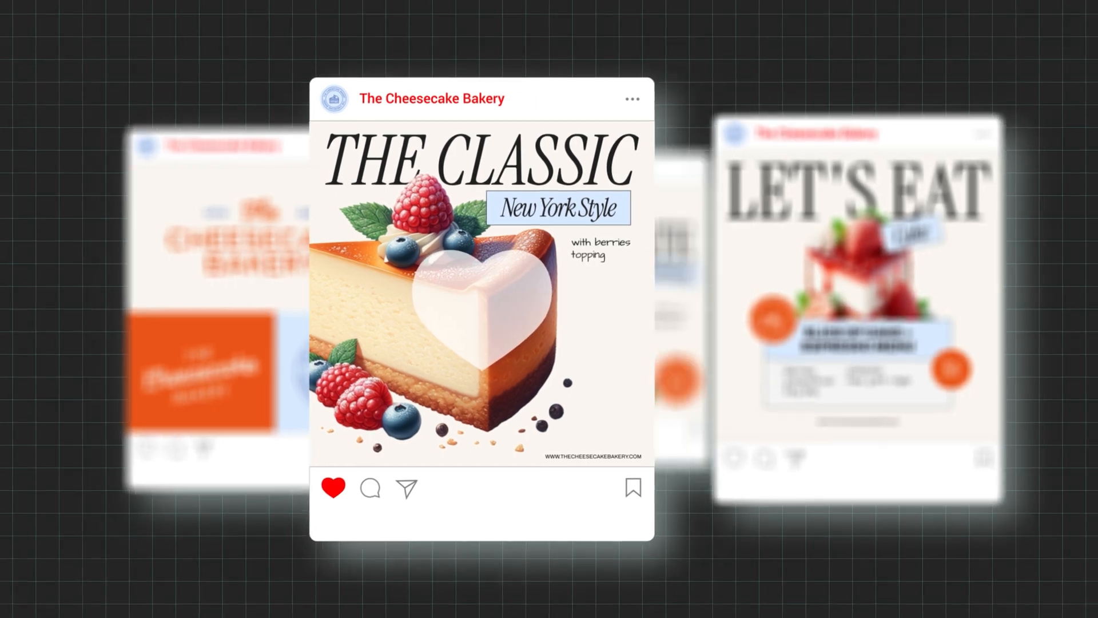